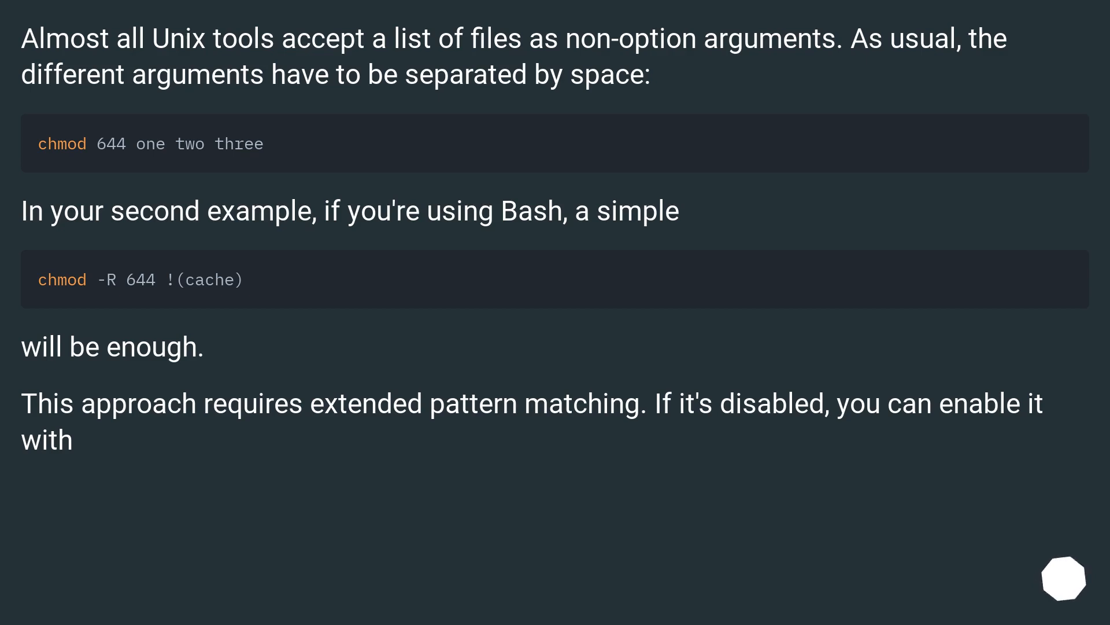
scroll(down, 3)
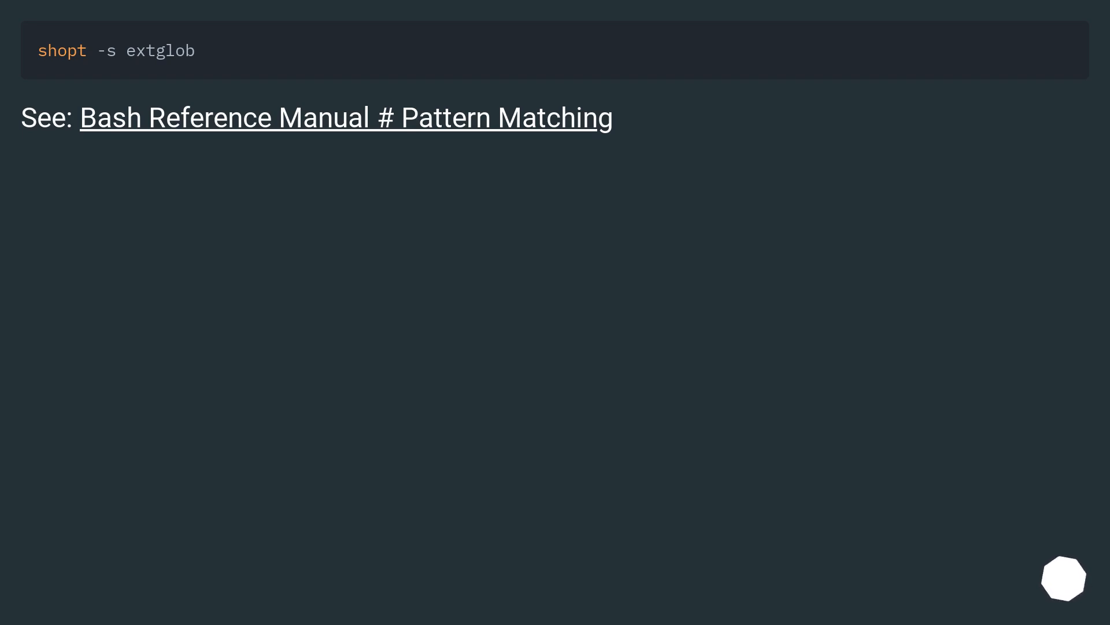
scroll(down, 3)
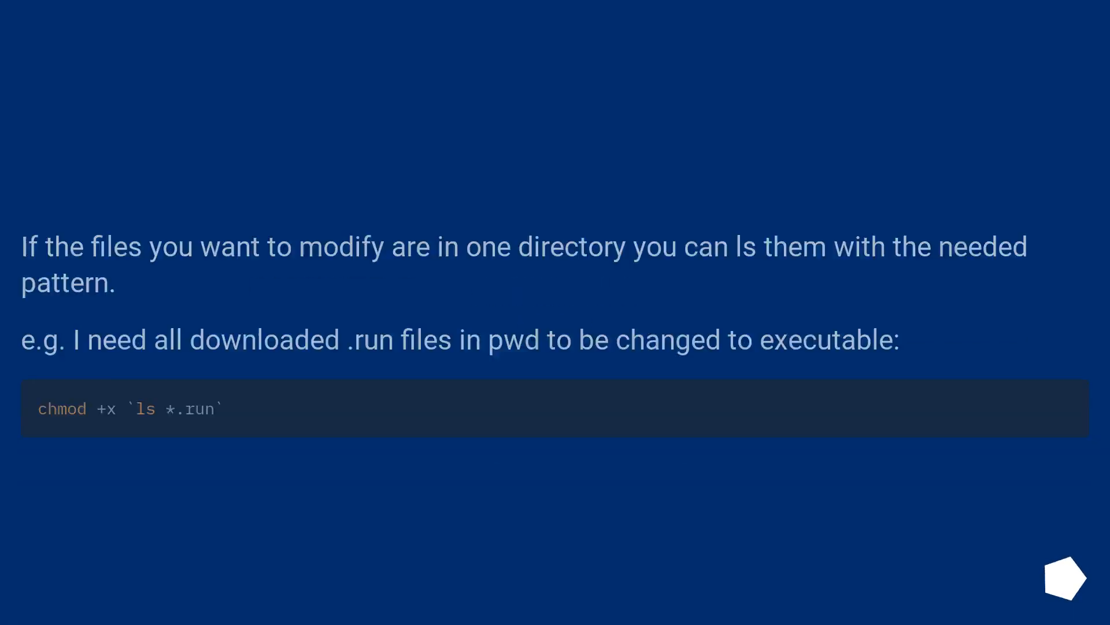
scroll(up, 3)
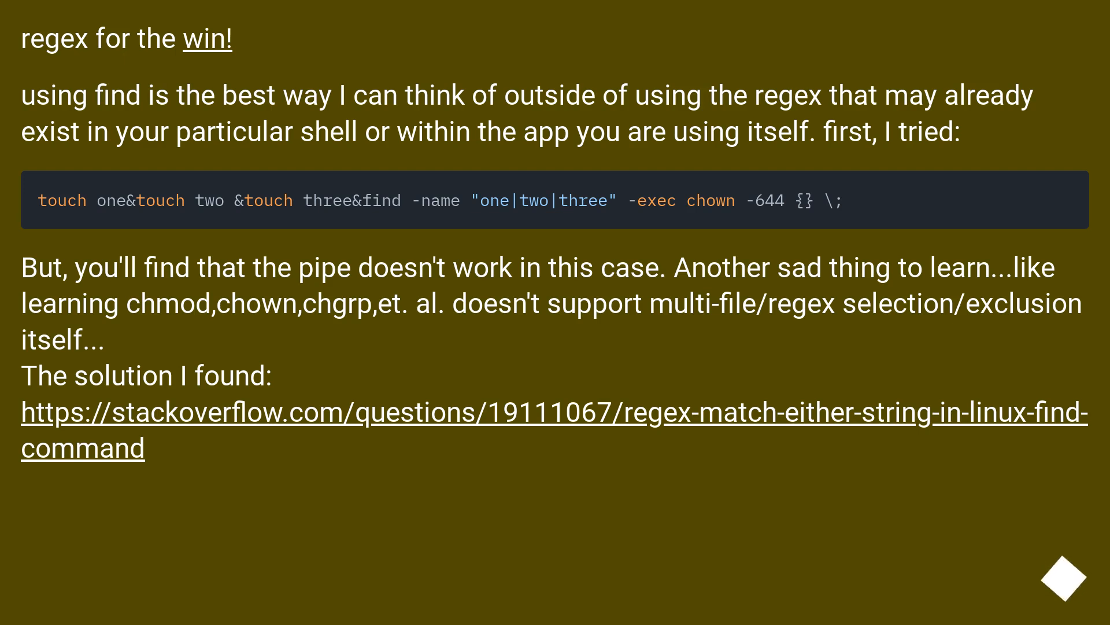
scroll(down, 3)
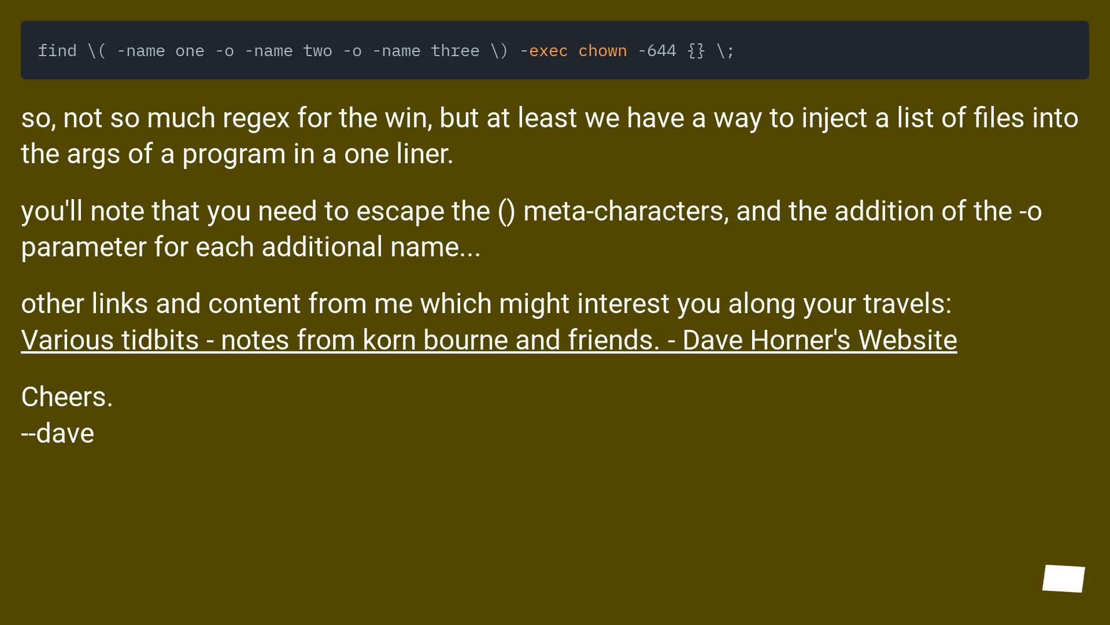
mouse_move(1069, 579)
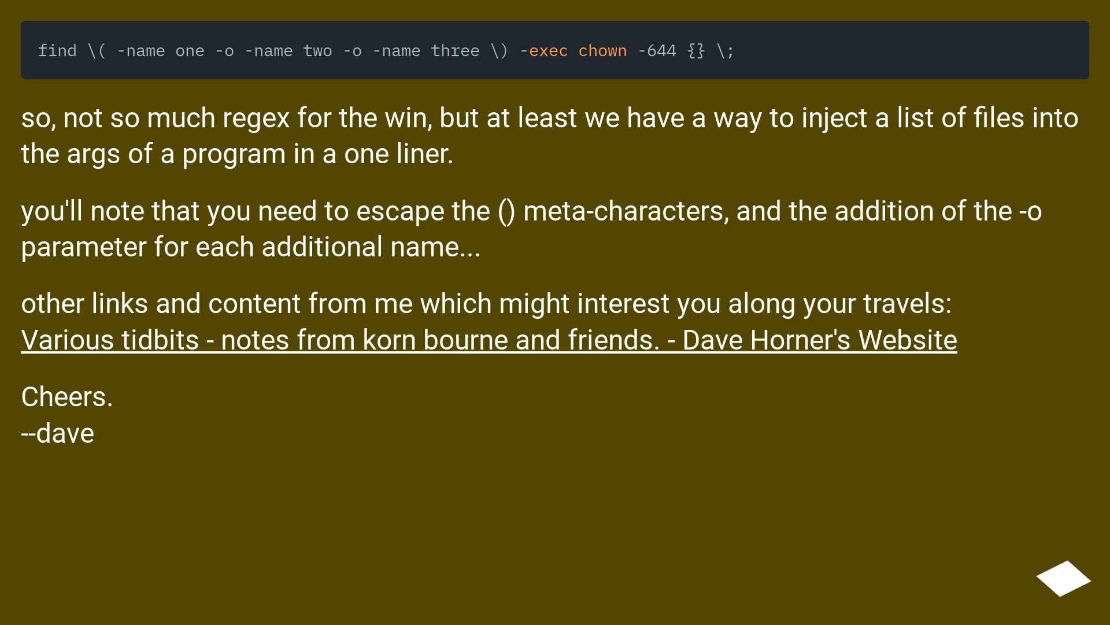